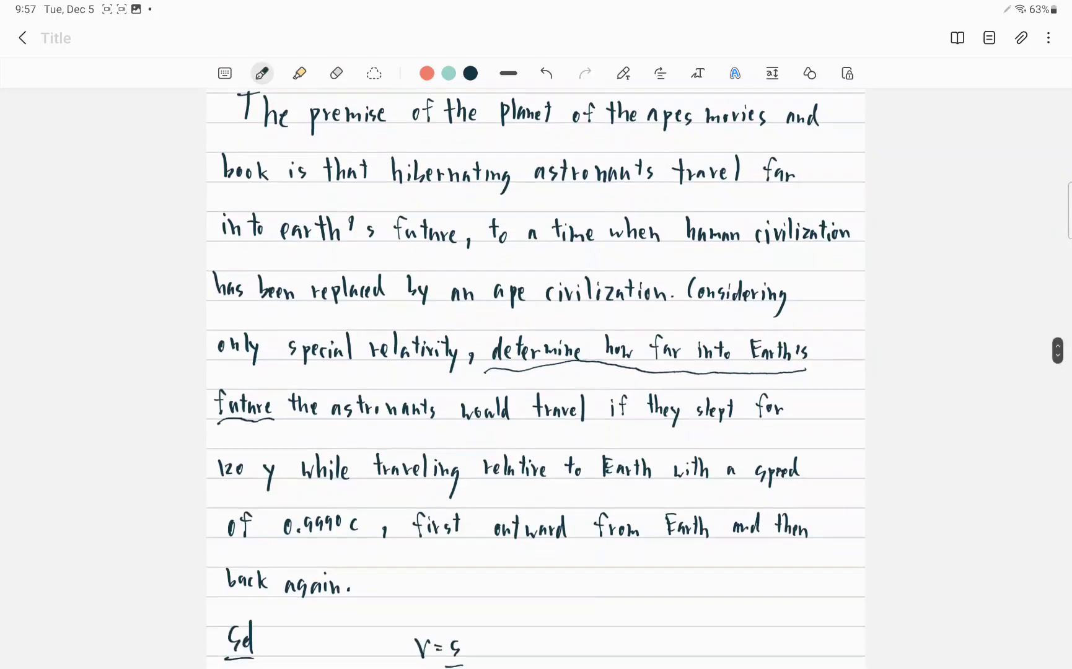
pyautogui.scroll(-3)
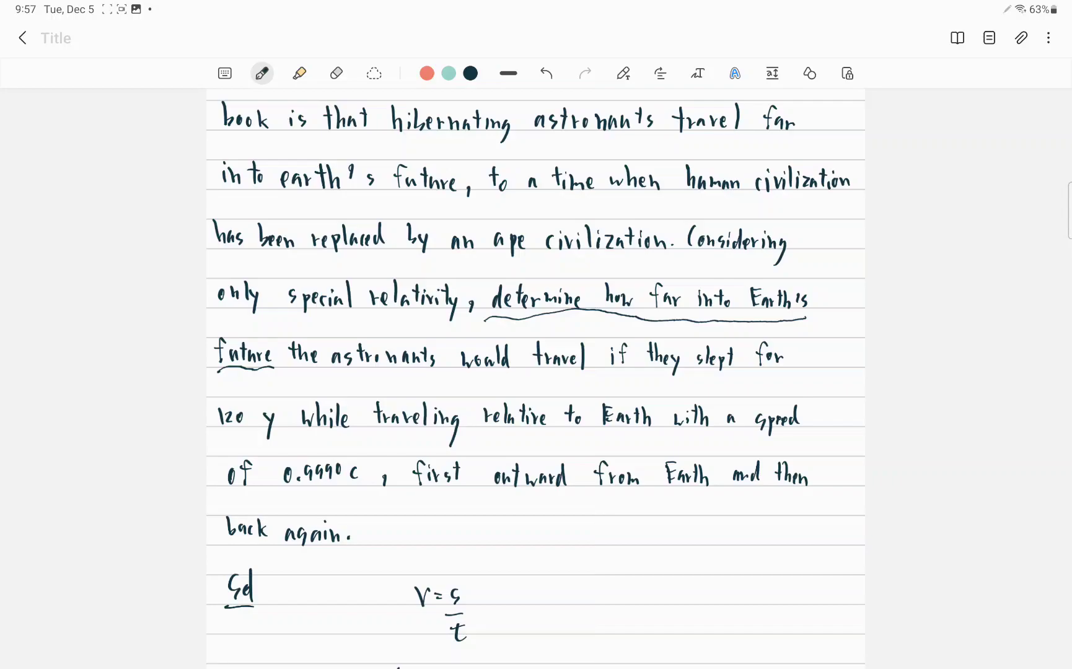
pyautogui.scroll(-3)
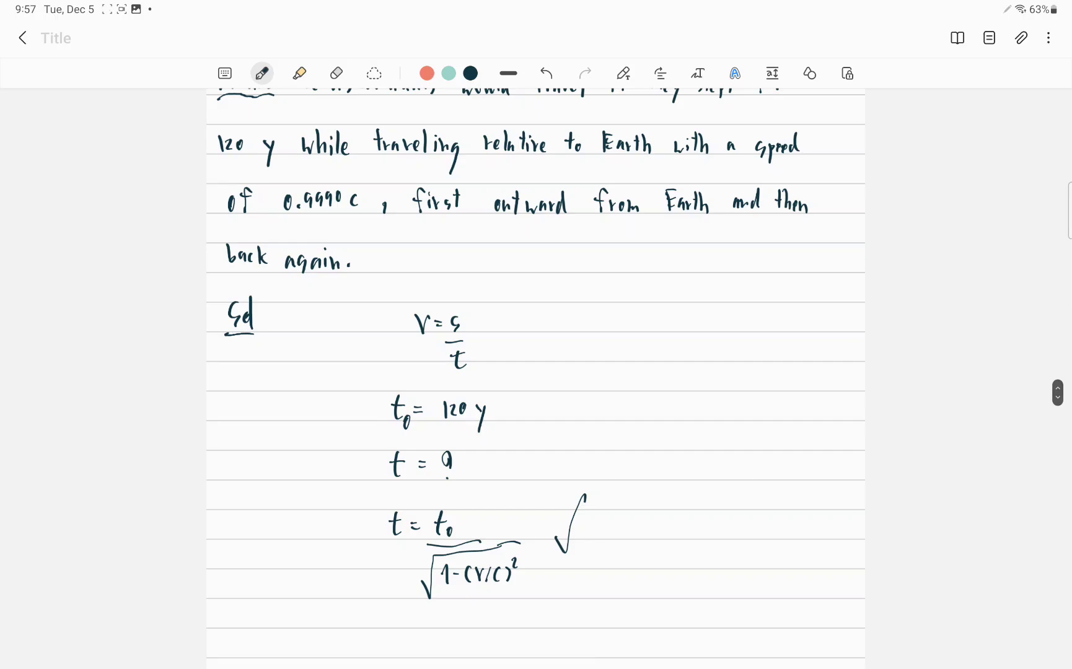
pyautogui.scroll(-3)
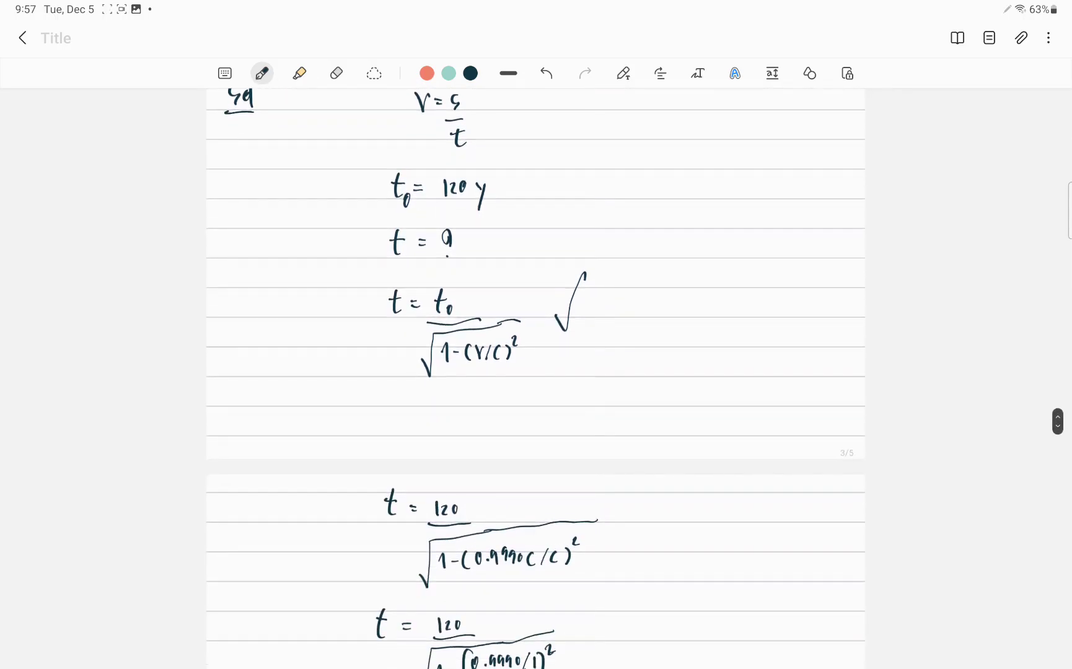